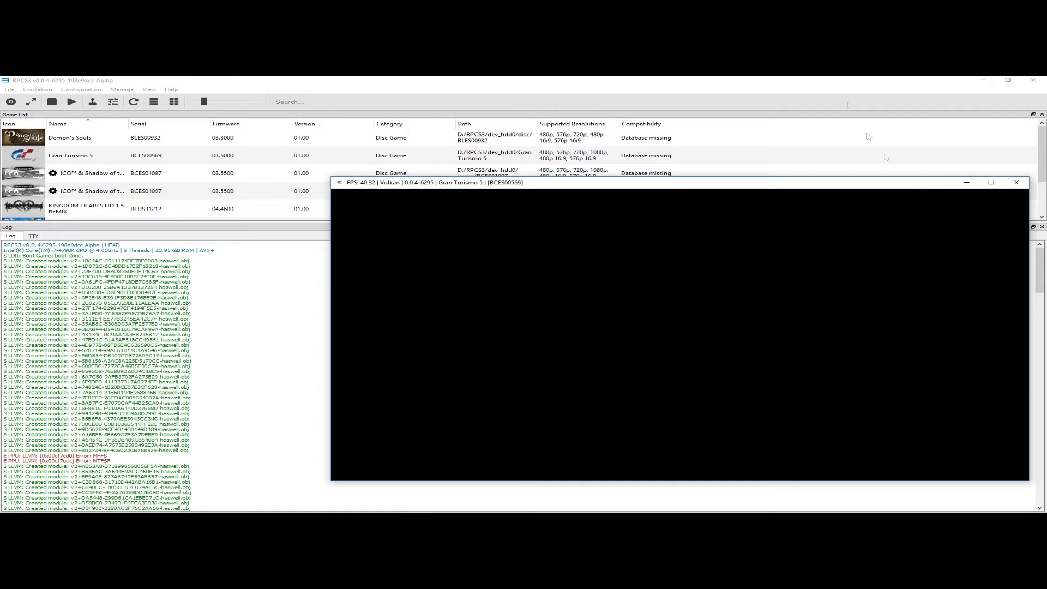
mouse_move(937, 179)
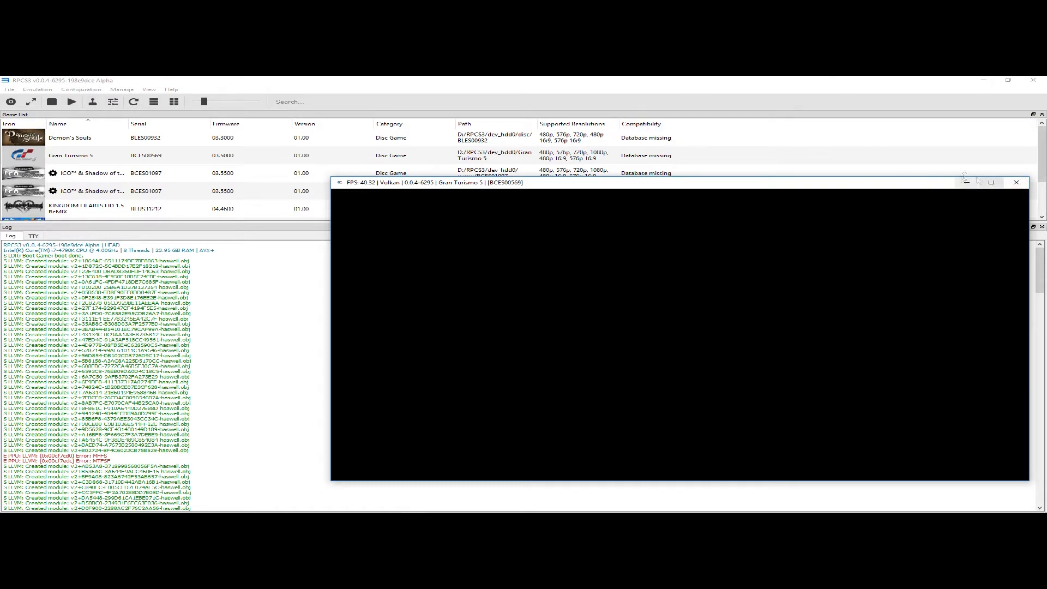
Close the running Gran Turismo 5 emulation window to stop the game
click(1017, 183)
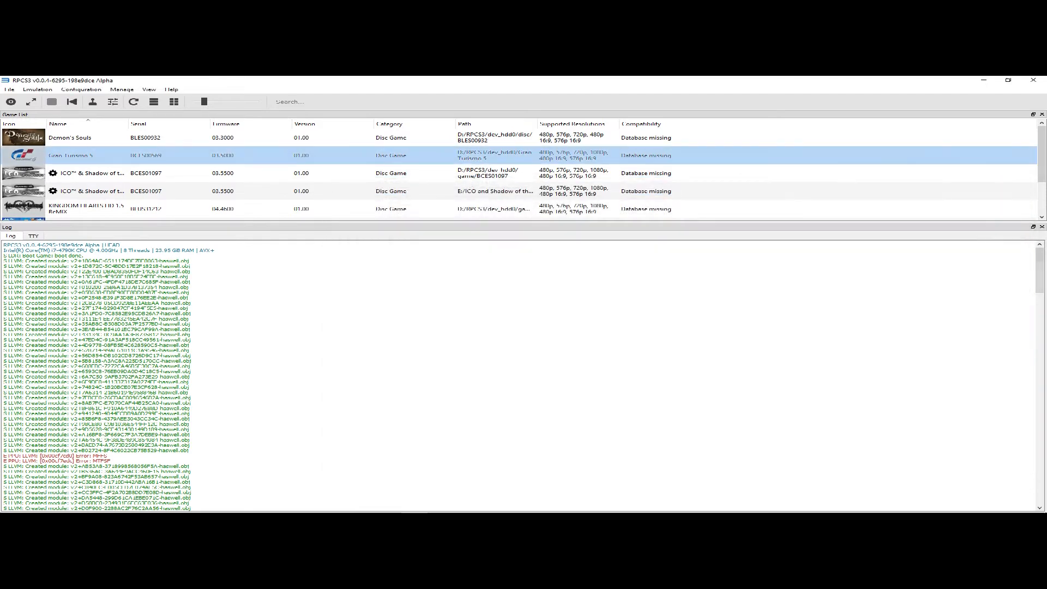
In the GPU settings, try the D3D12 renderer, then select OpenGL
click(81, 88)
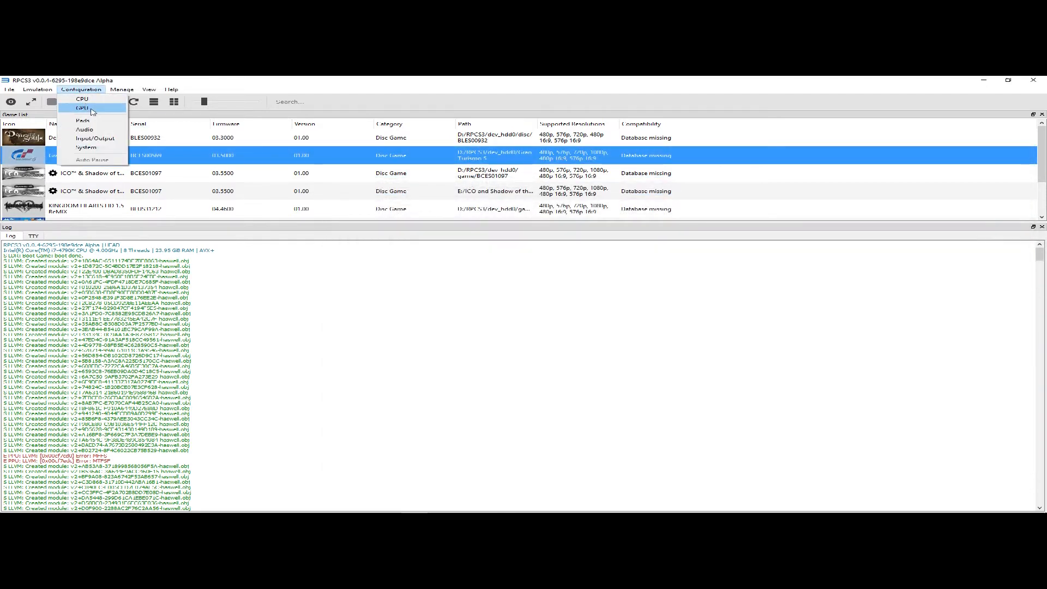
click(81, 107)
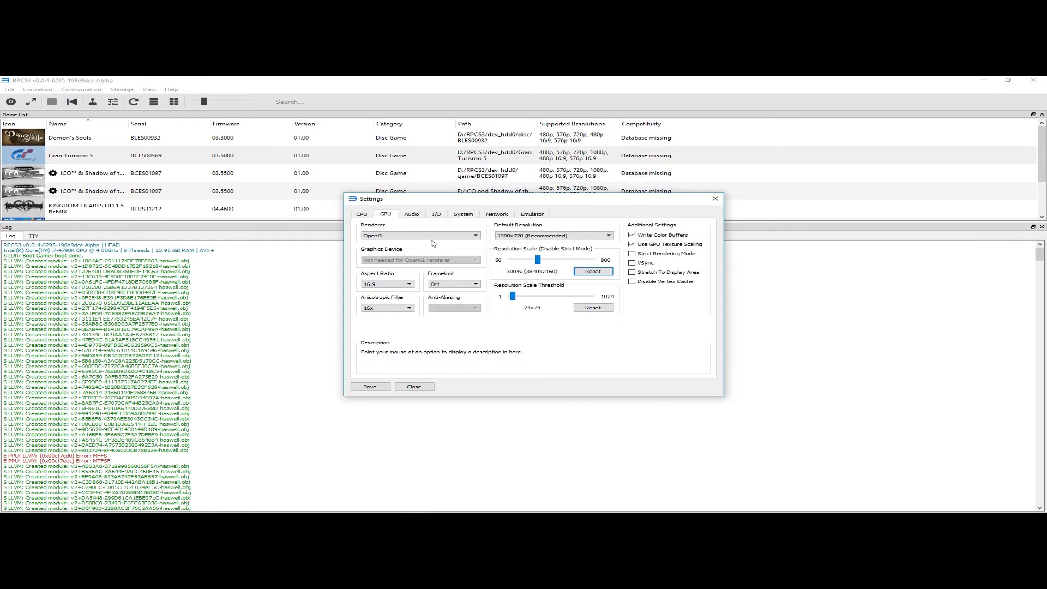
click(419, 235)
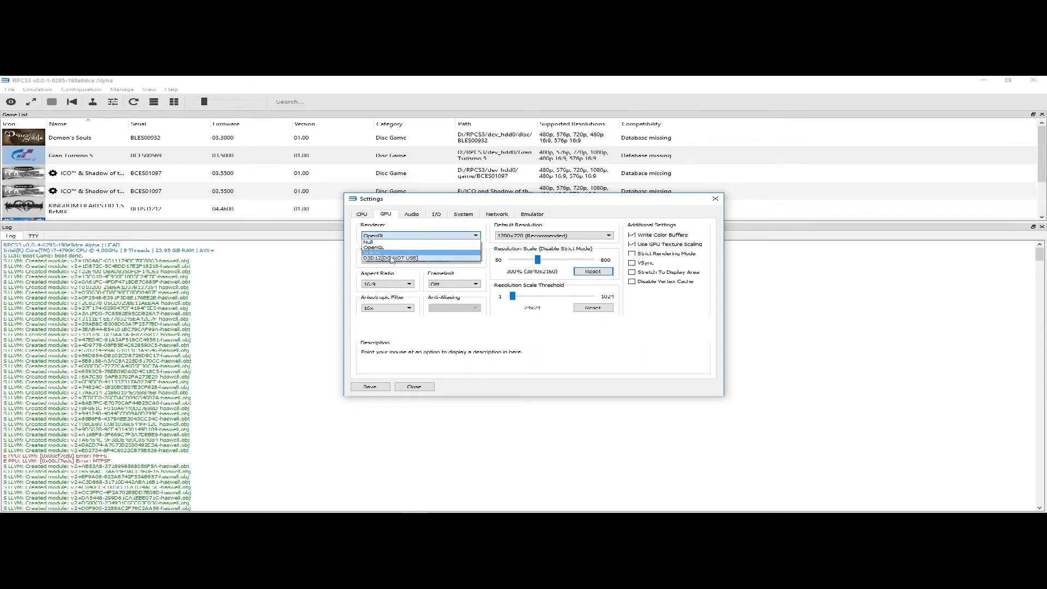
click(395, 258)
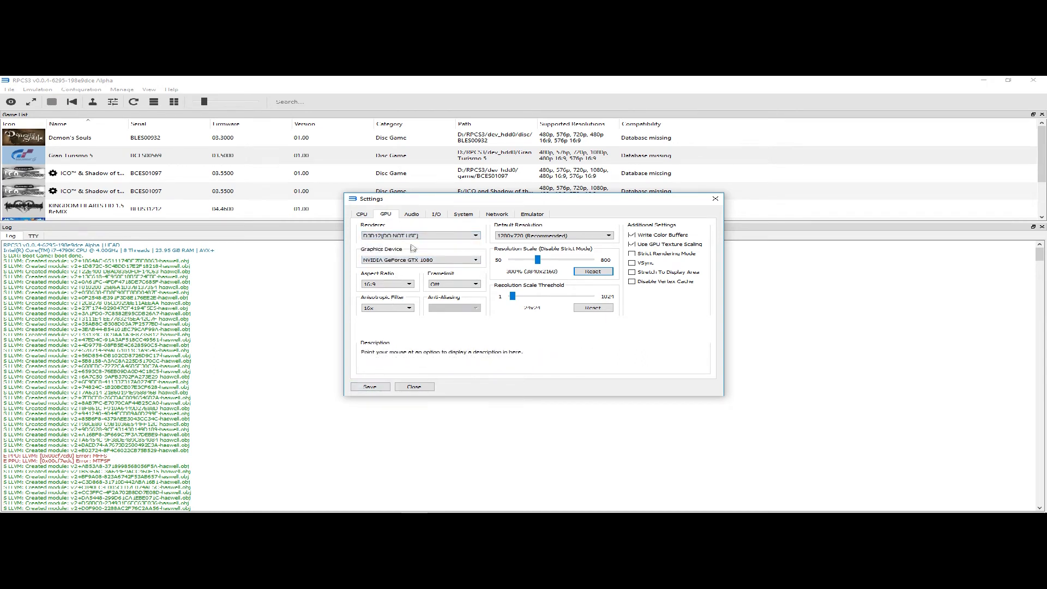
mouse_move(414, 235)
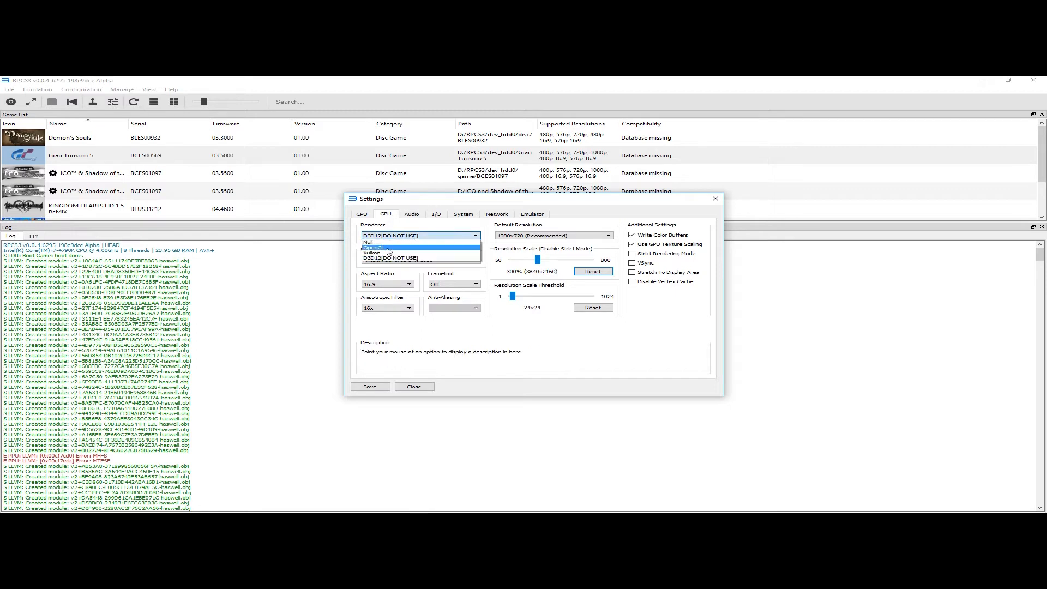
click(373, 252)
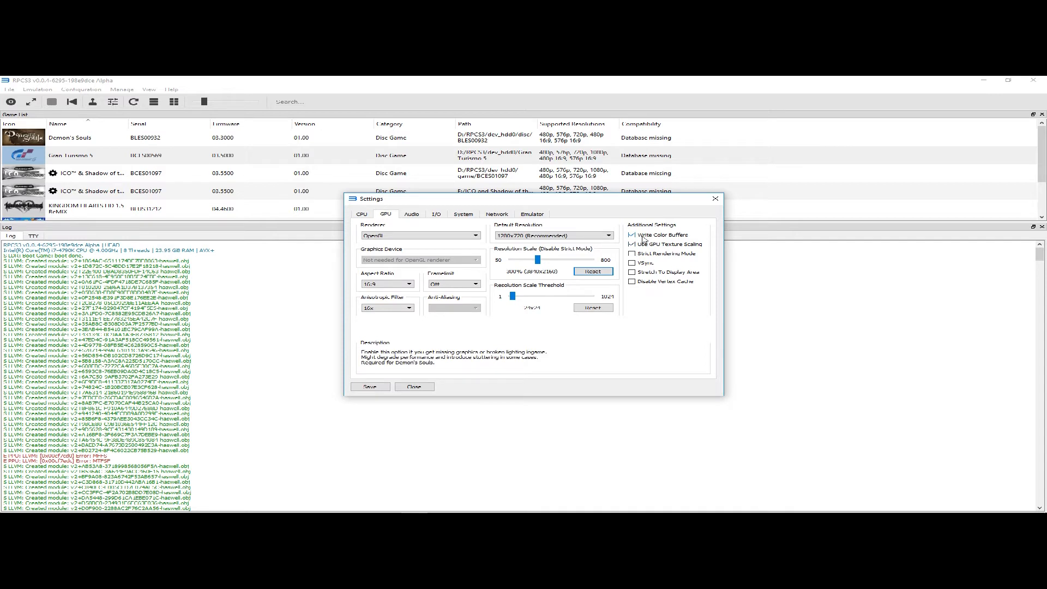
Disable Write Color Buffers and Hook static functions, enable Stretch To Display Area, and save
click(633, 235)
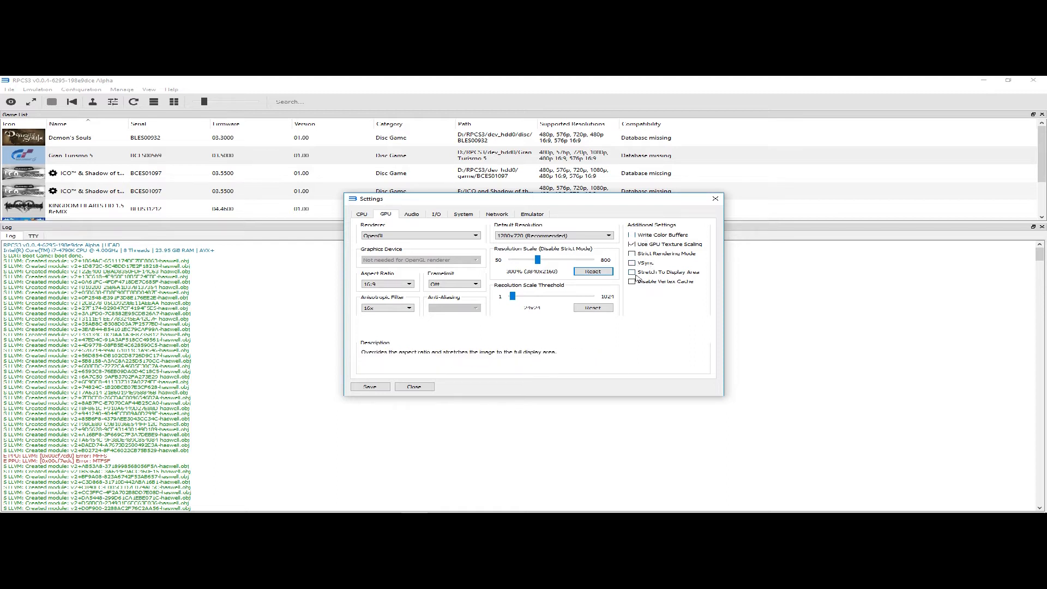
click(633, 272)
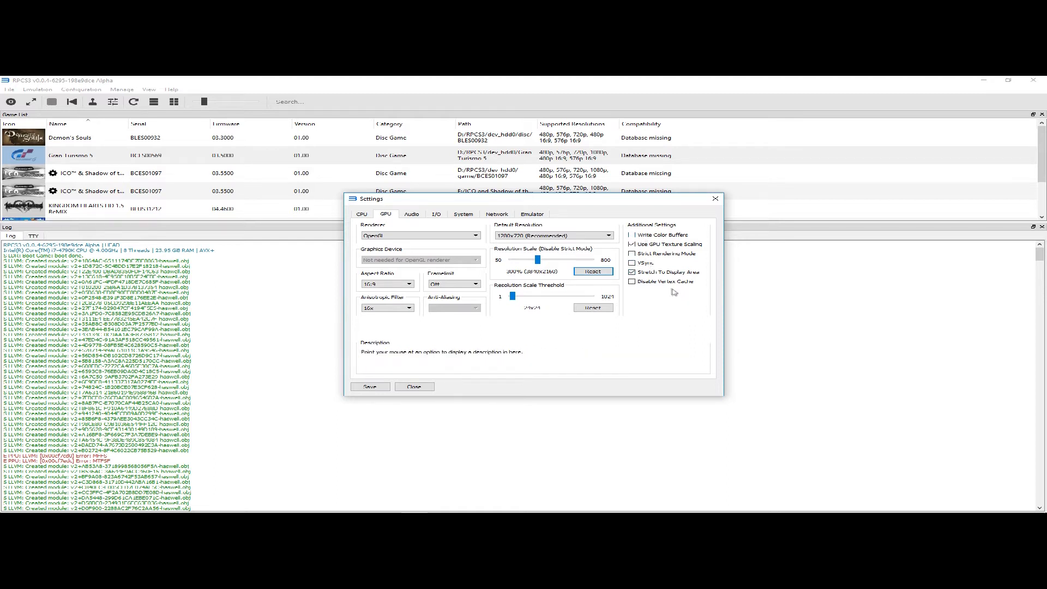
mouse_move(664, 281)
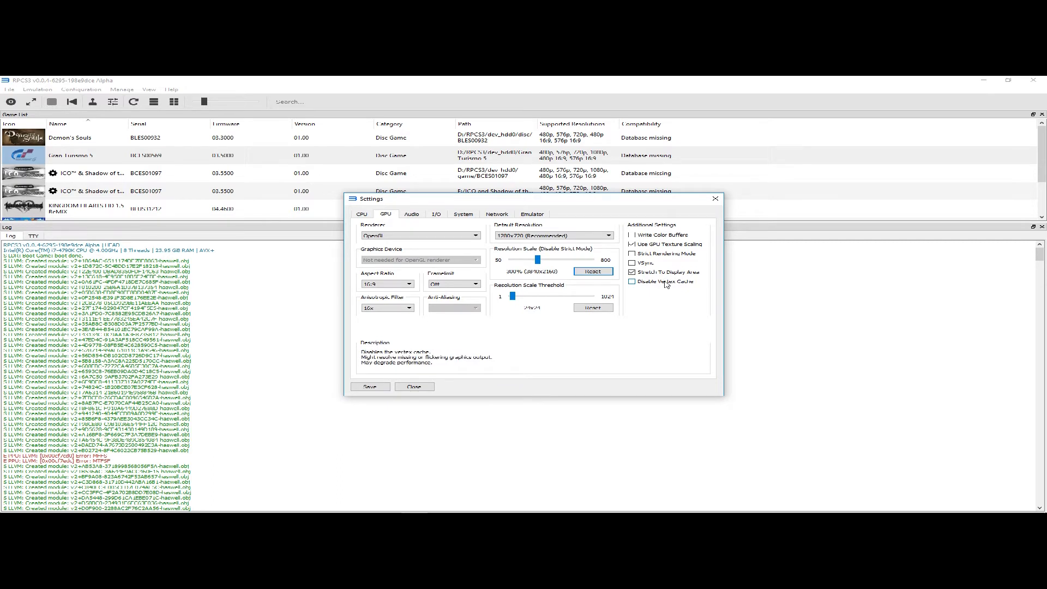
click(633, 281)
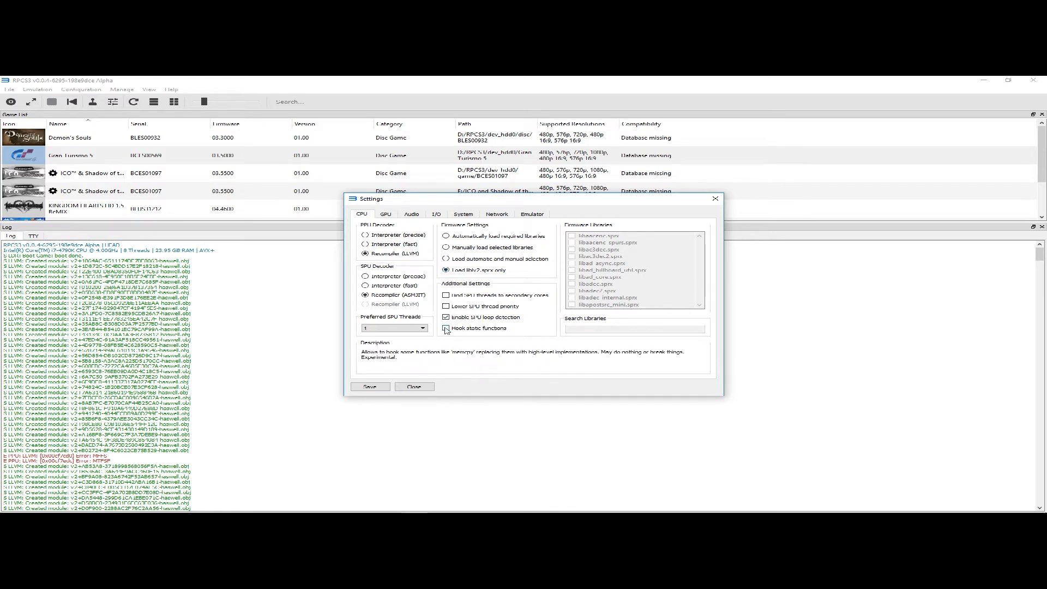
click(446, 328)
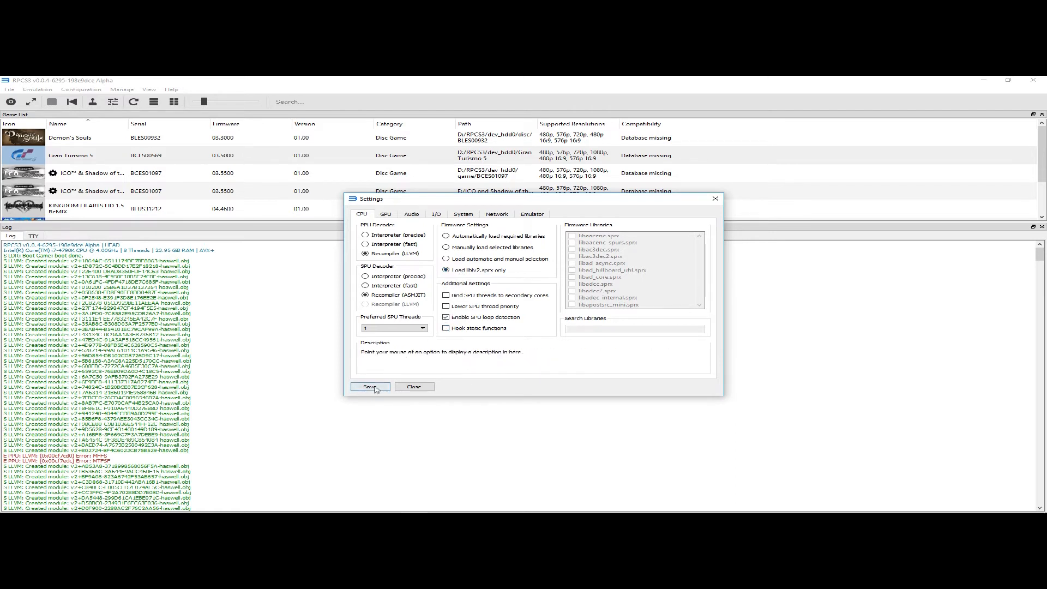
click(370, 386)
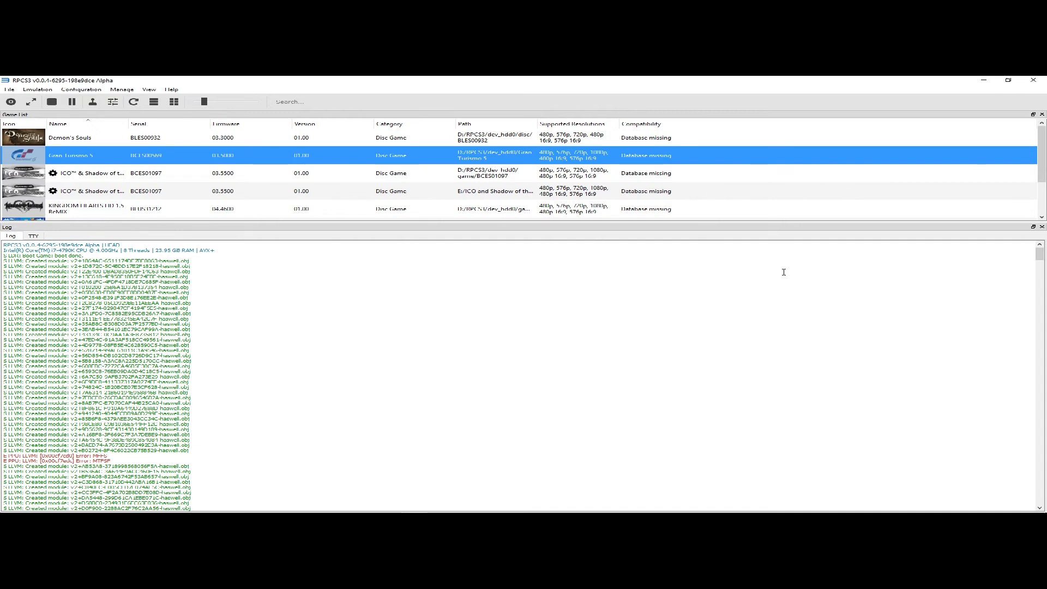
Boot Gran Turismo 5 from the game list under the OpenGL renderer
double_click(73, 155)
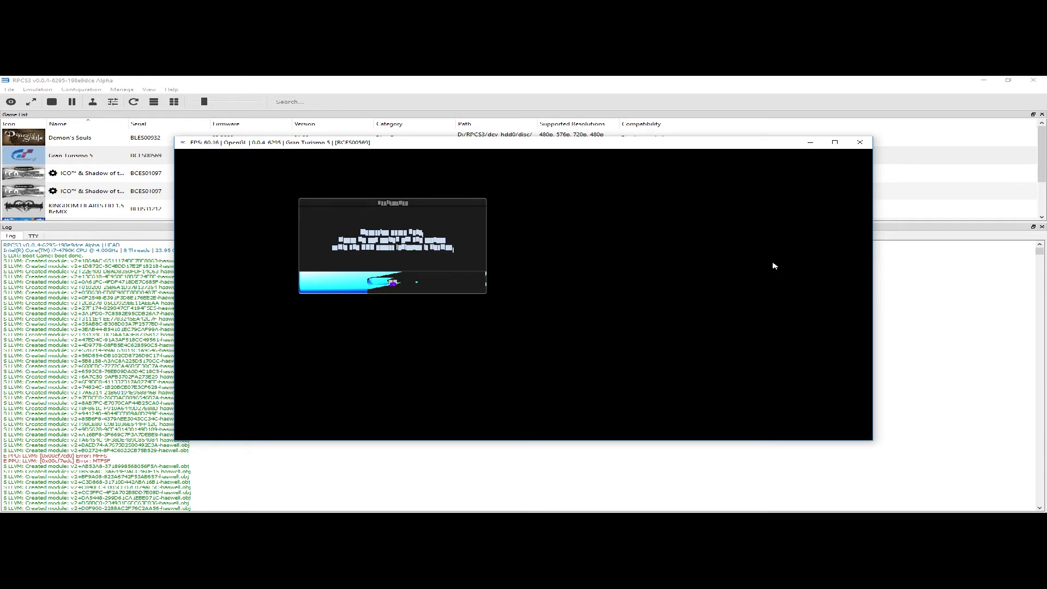
mouse_move(567, 202)
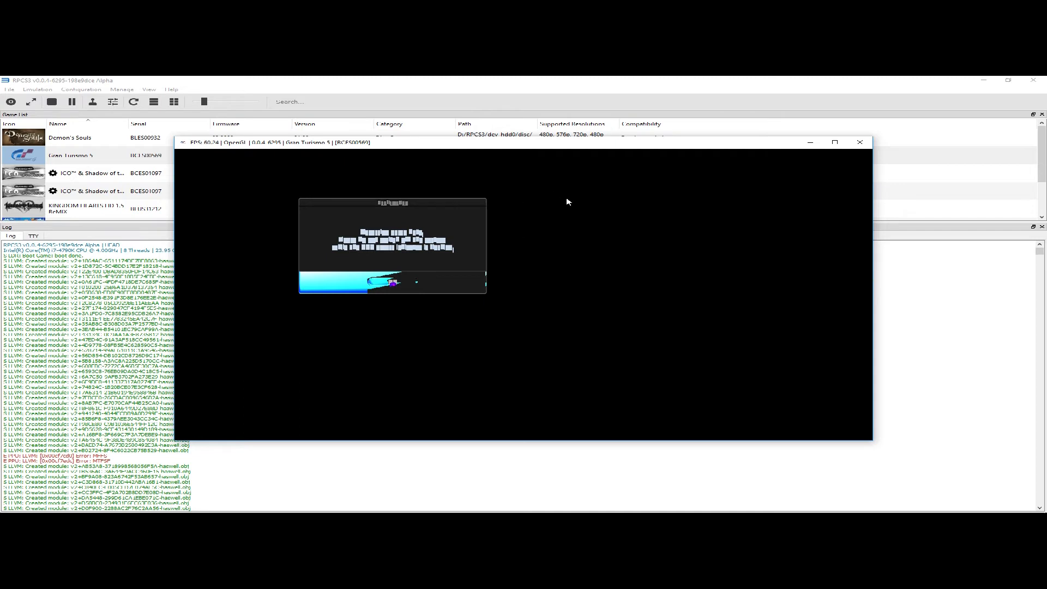